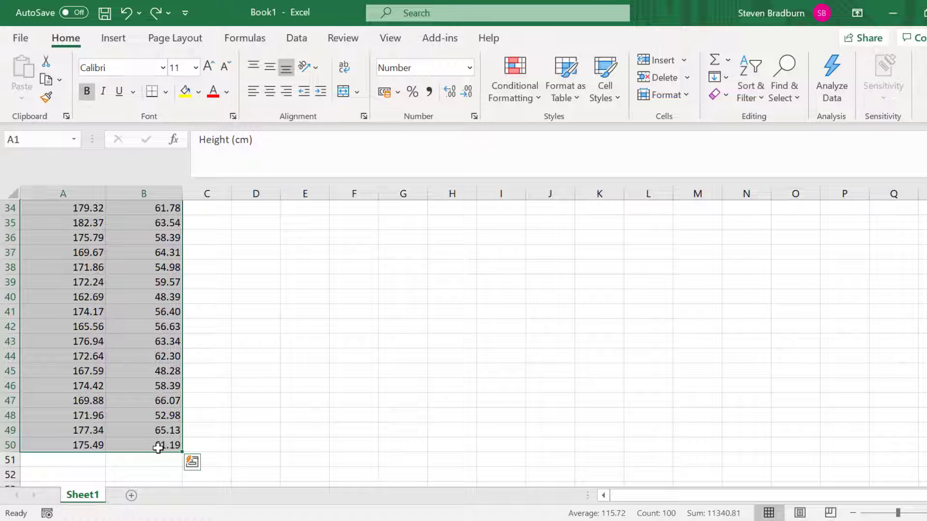
Insert a plain scatter chart of the height (A) and weight (B) data
left_click(113, 37)
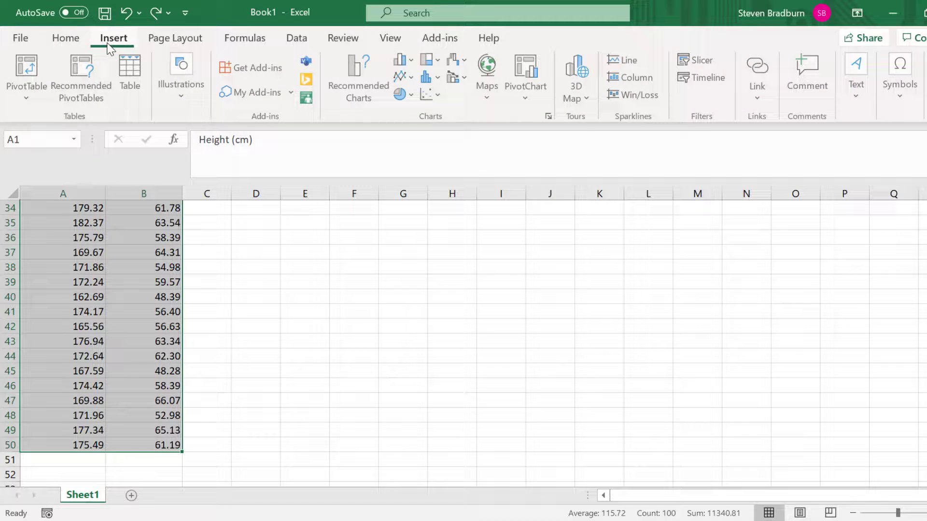
left_click(428, 94)
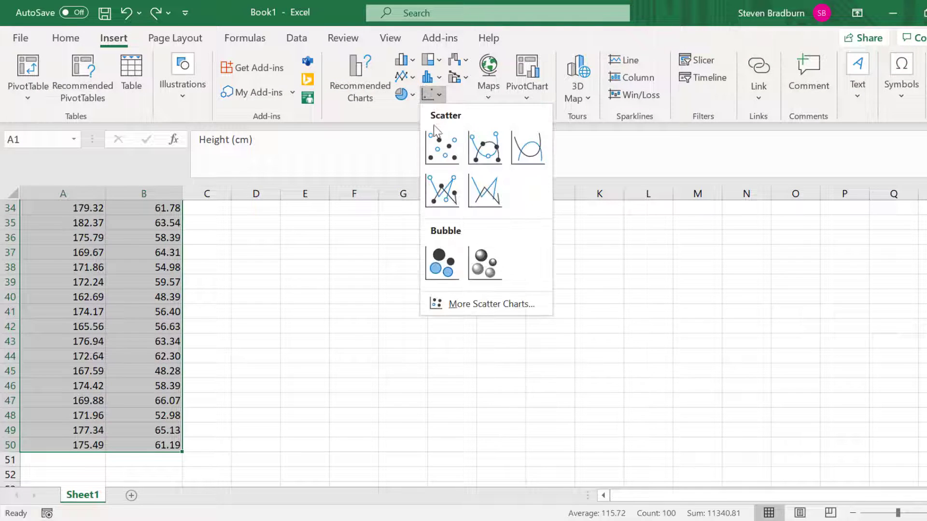
left_click(441, 149)
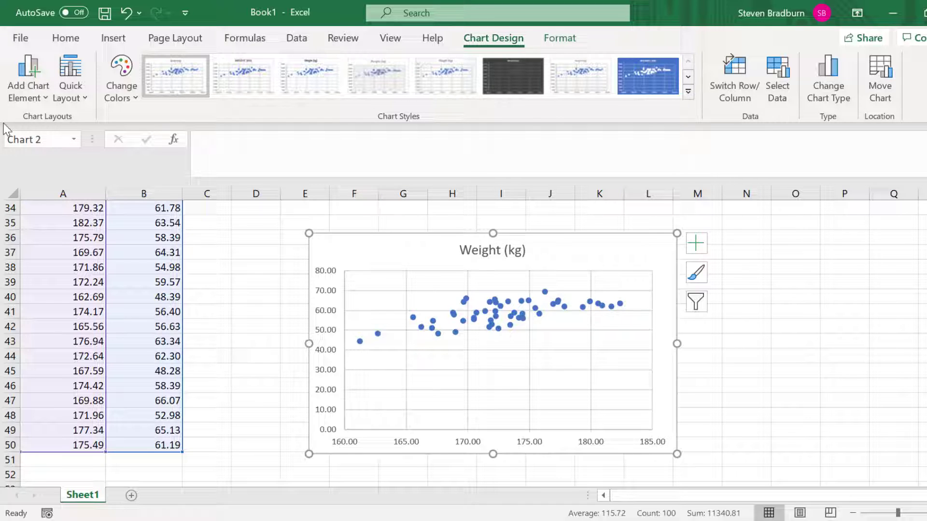
Add a linear trendline to the Weight (kg) chart and confirm Trendline is ticked
left_click(27, 77)
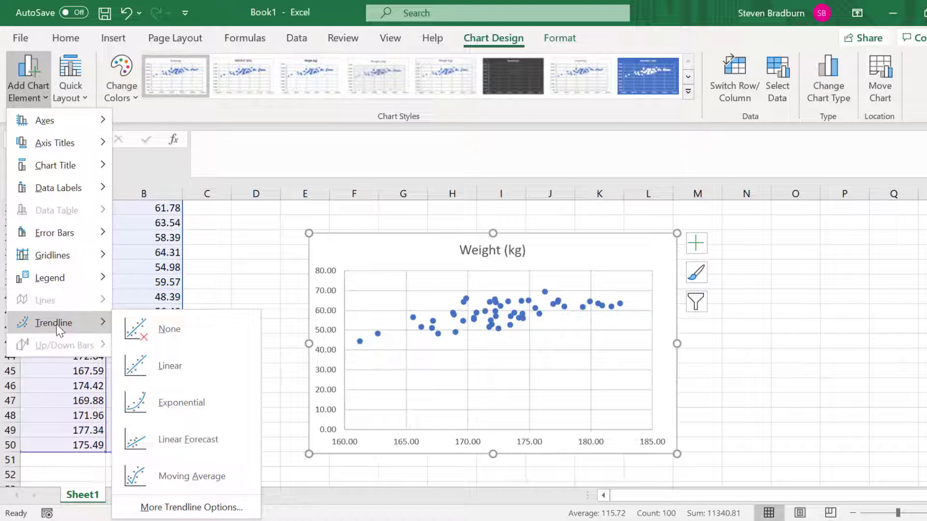
mouse_move(180, 365)
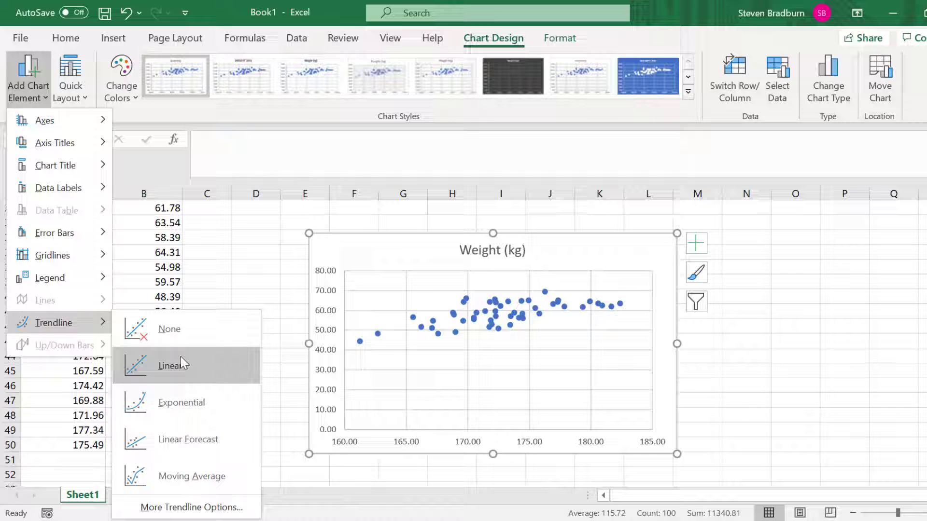
left_click(173, 366)
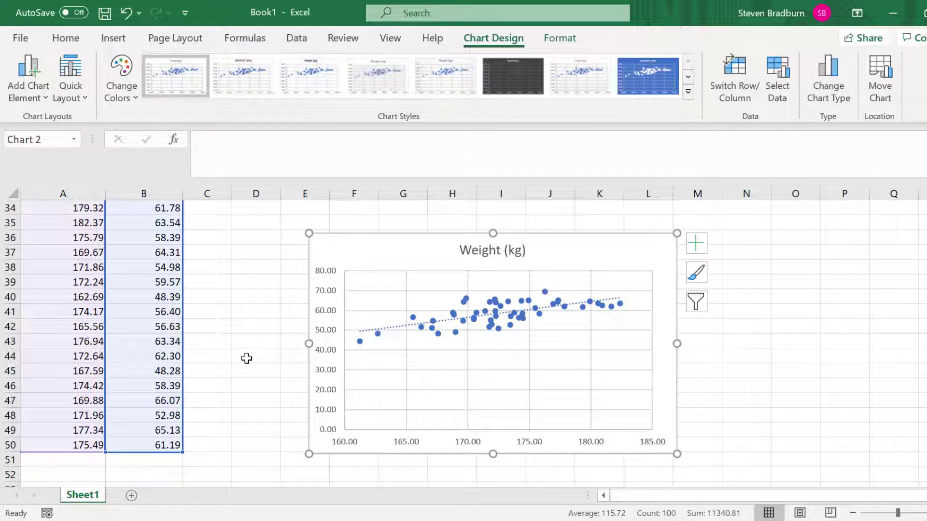
right_click(461, 324)
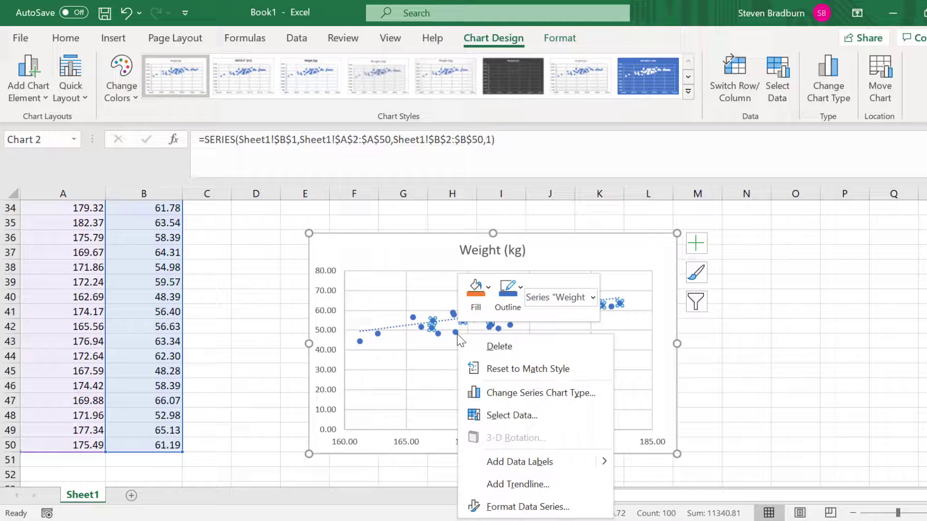
mouse_move(519, 462)
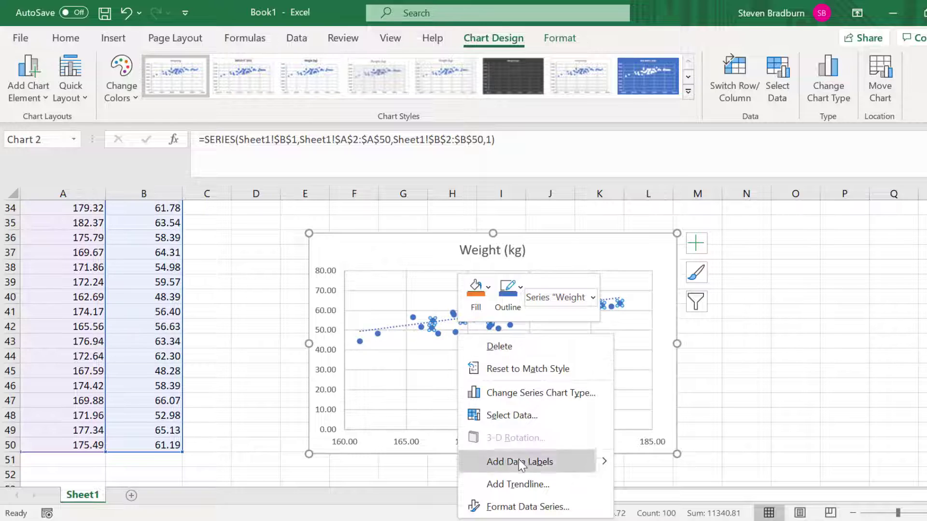
mouse_move(519, 484)
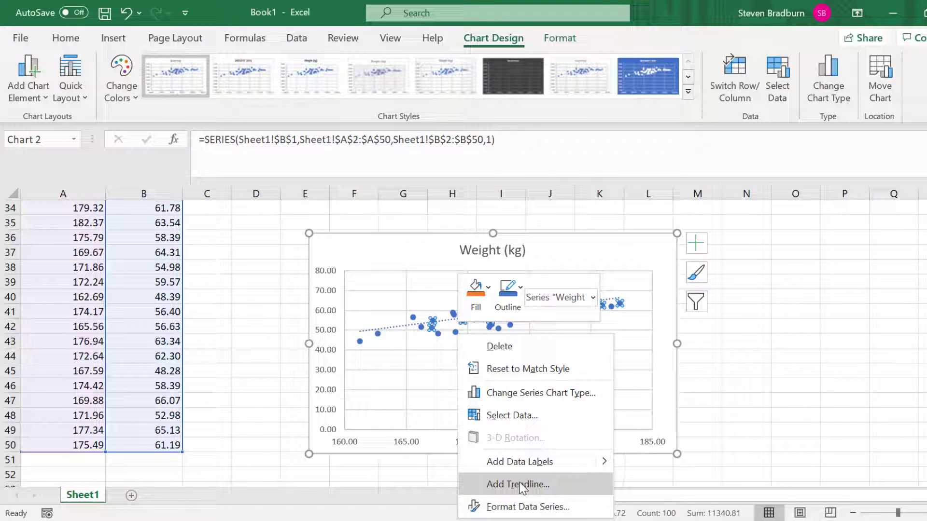
mouse_move(668, 390)
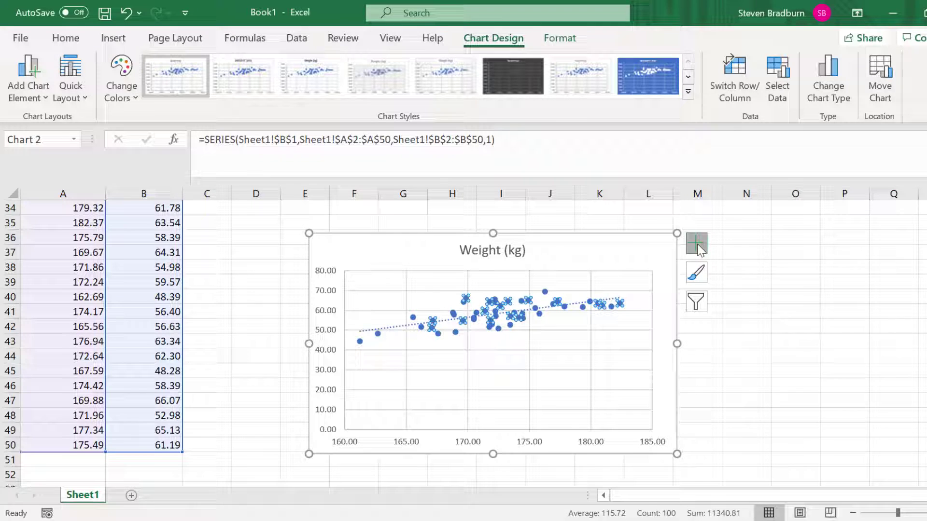
left_click(696, 242)
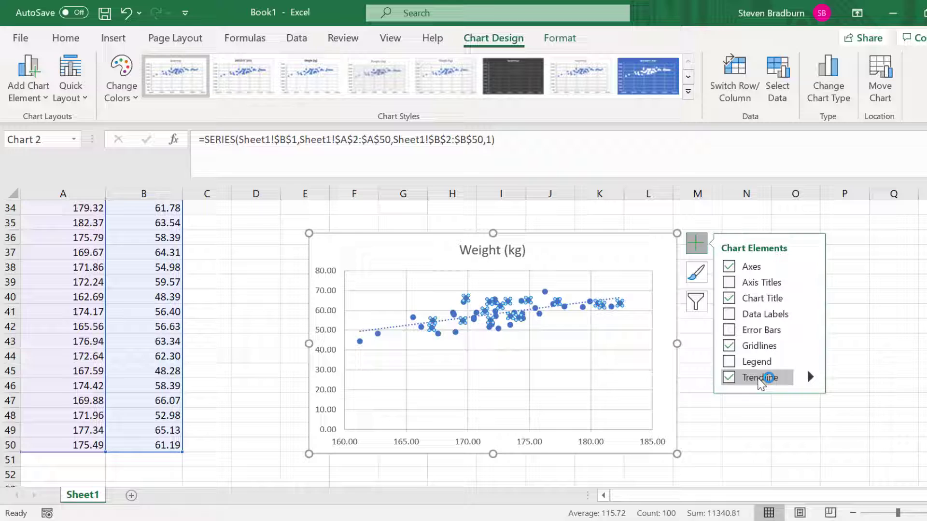
mouse_move(695, 366)
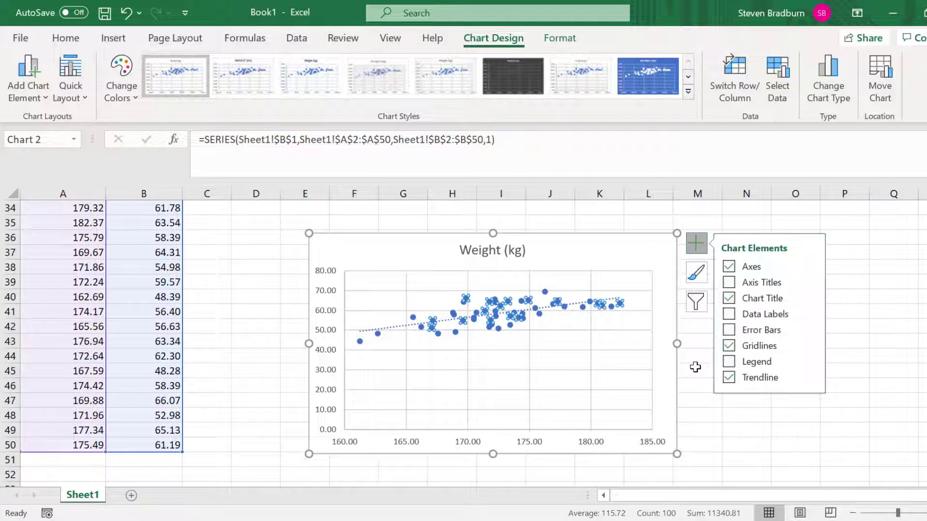
left_click(696, 368)
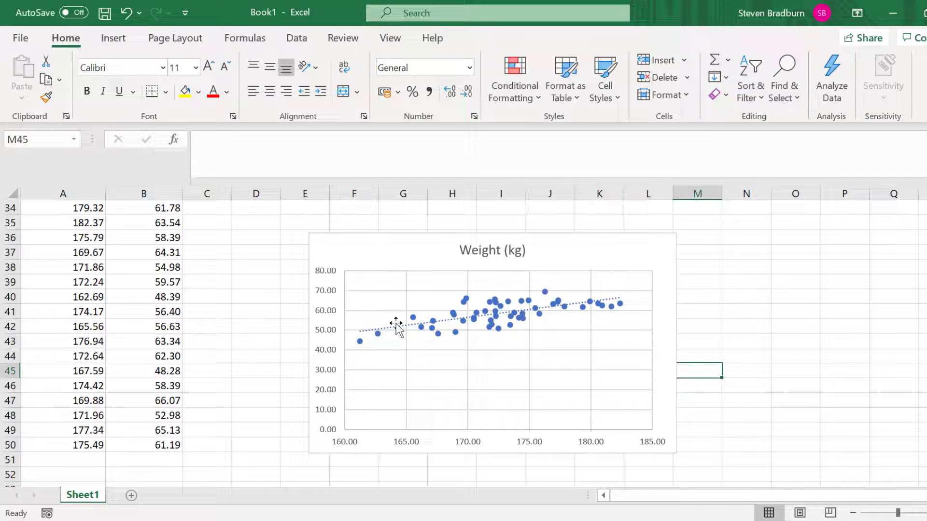
left_click(414, 319)
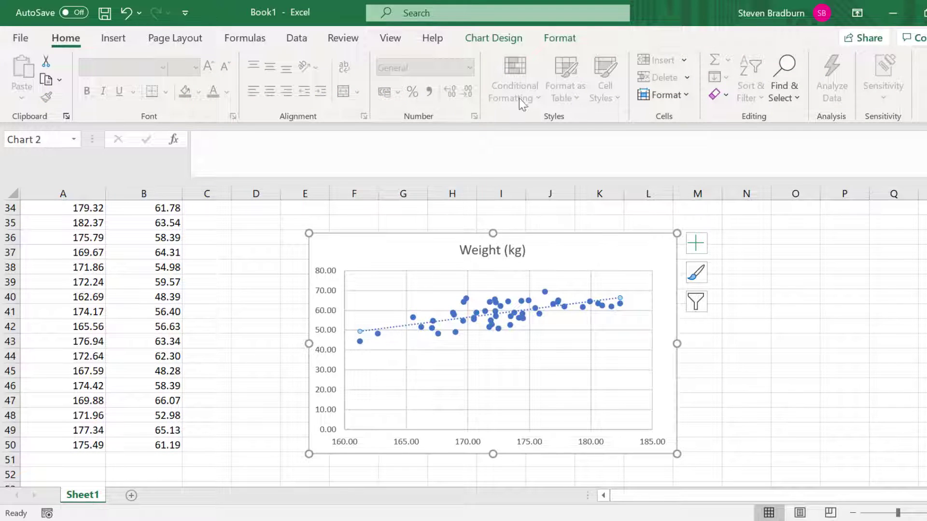
left_click(558, 37)
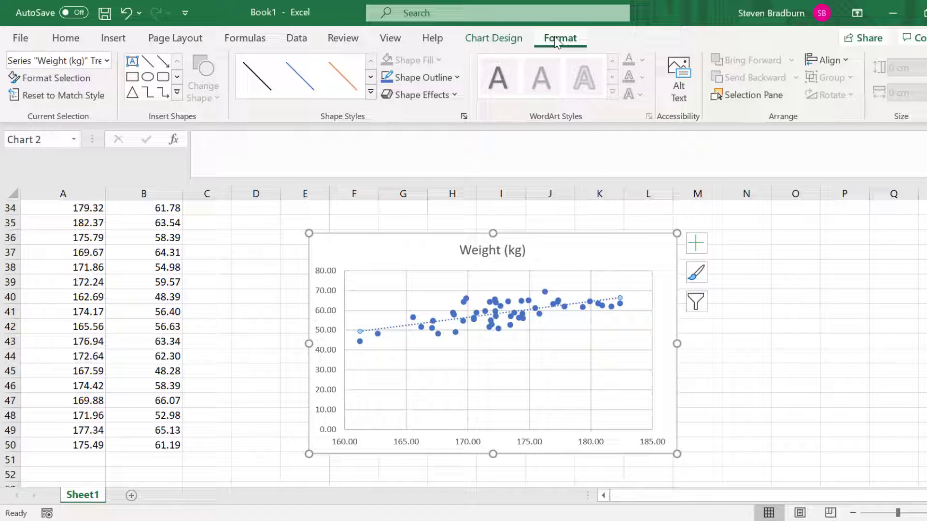
left_click(417, 77)
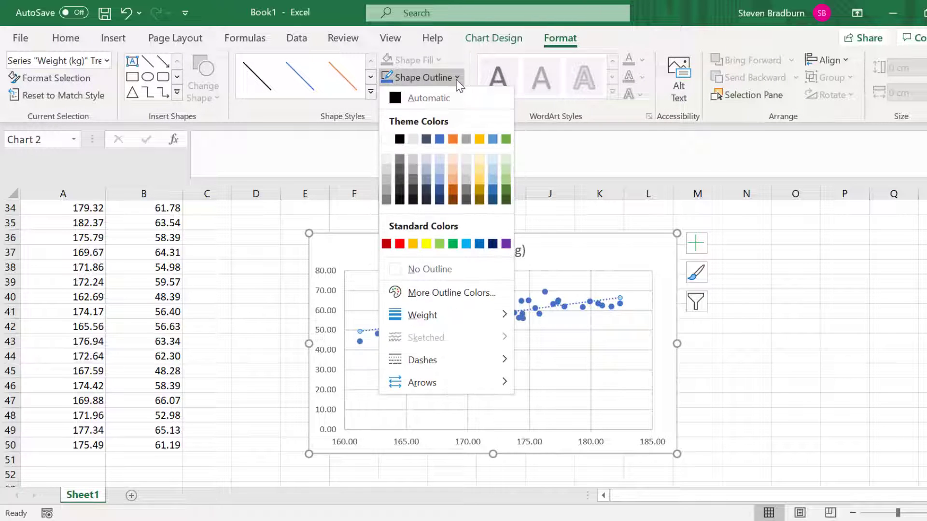
mouse_move(439, 172)
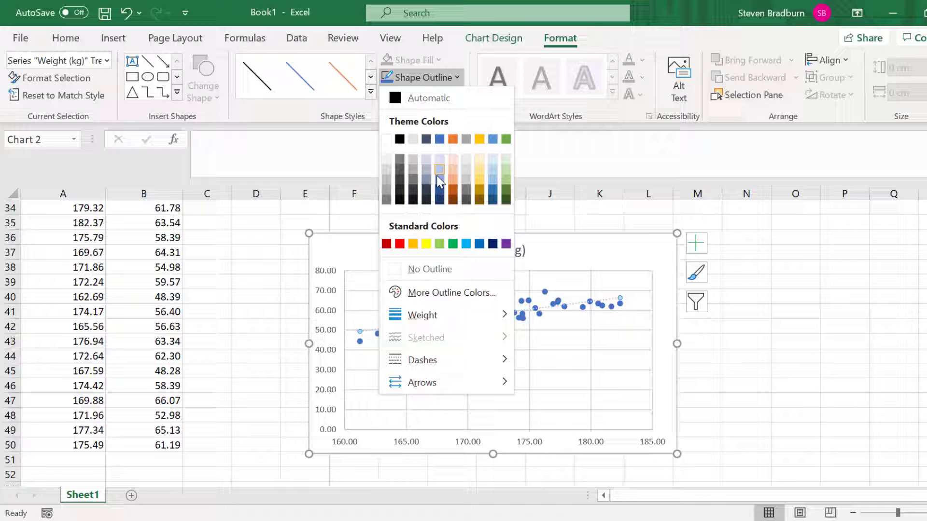
left_click(400, 244)
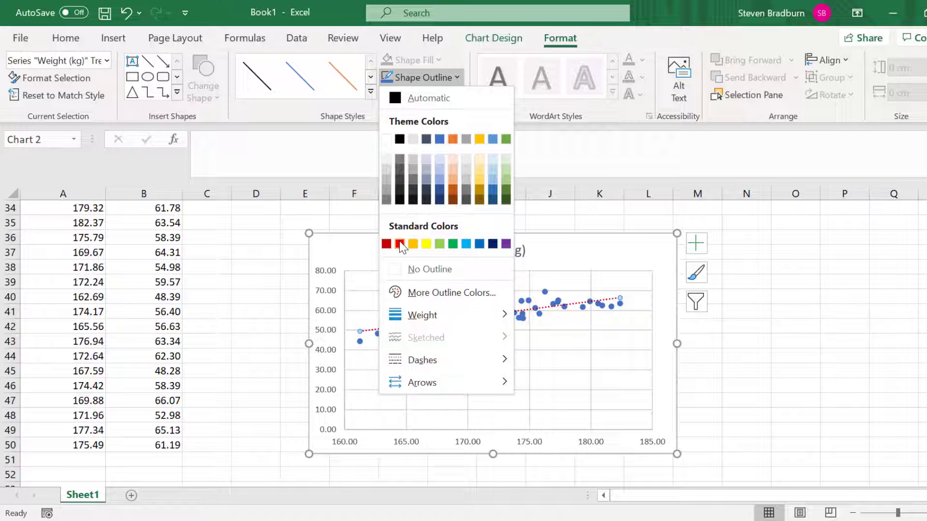
left_click(402, 243)
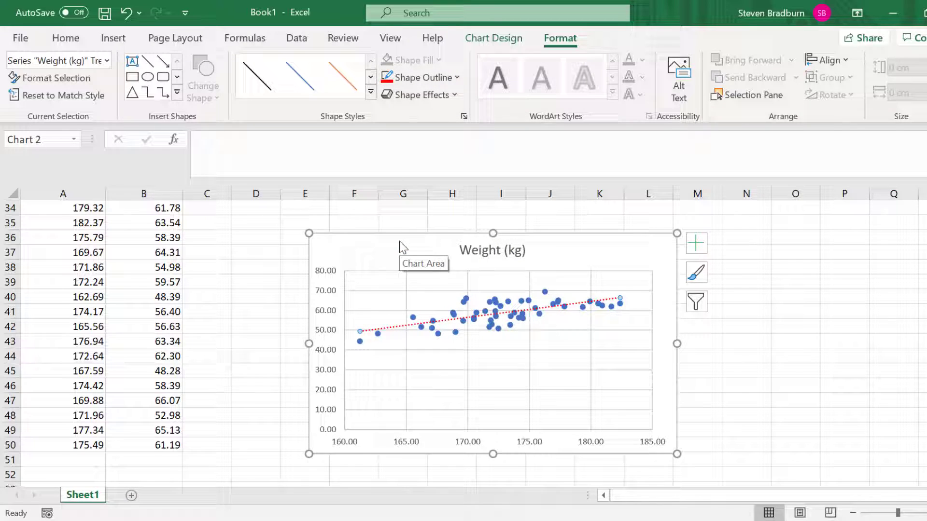
mouse_move(582, 256)
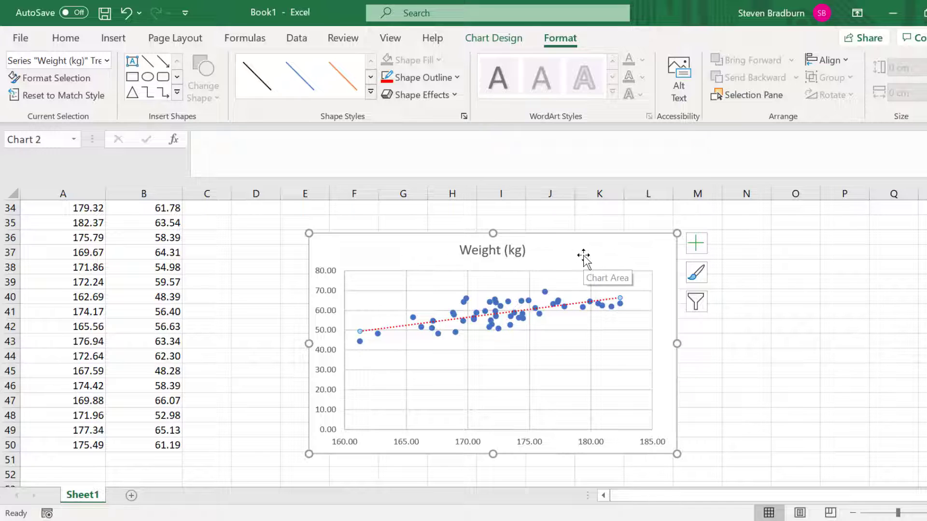
mouse_move(406, 332)
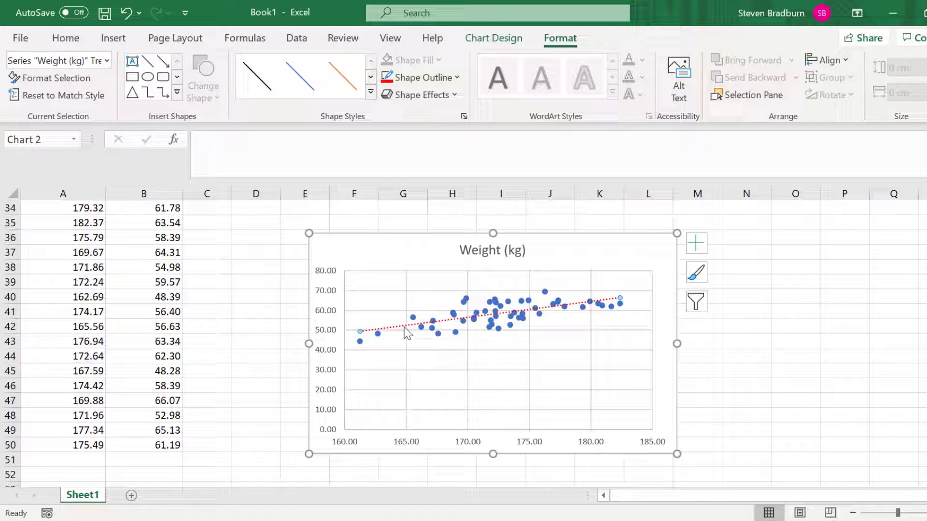
Tick Display Equation on chart so y = 0.8003x − 79.599 appears, then select it
right_click(407, 331)
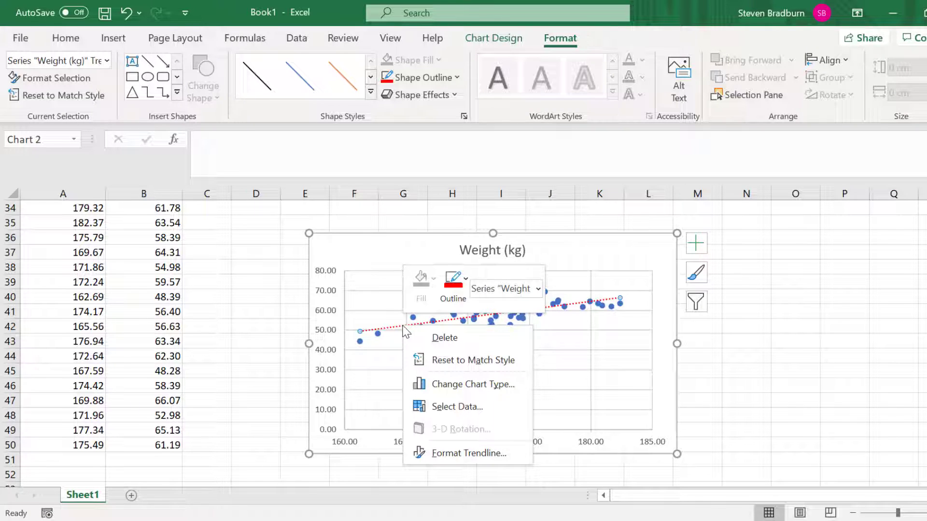
mouse_move(469, 453)
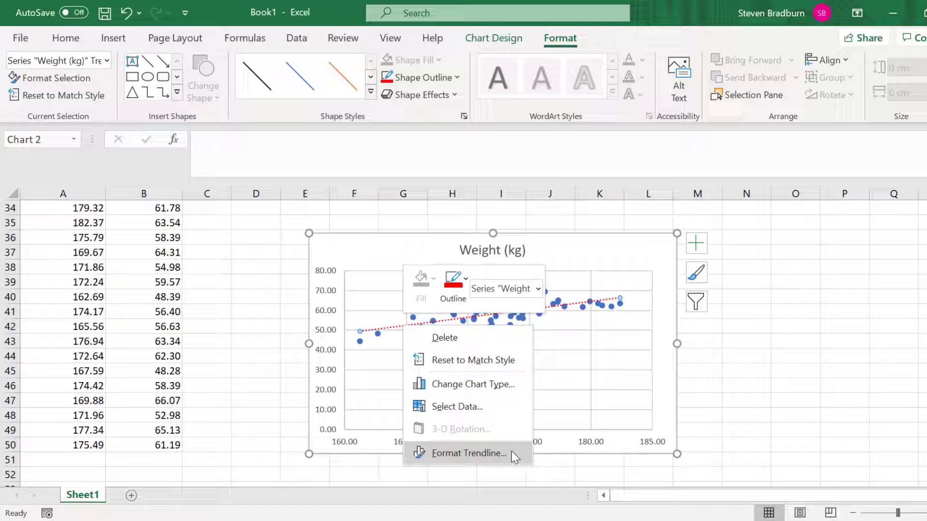
left_click(468, 454)
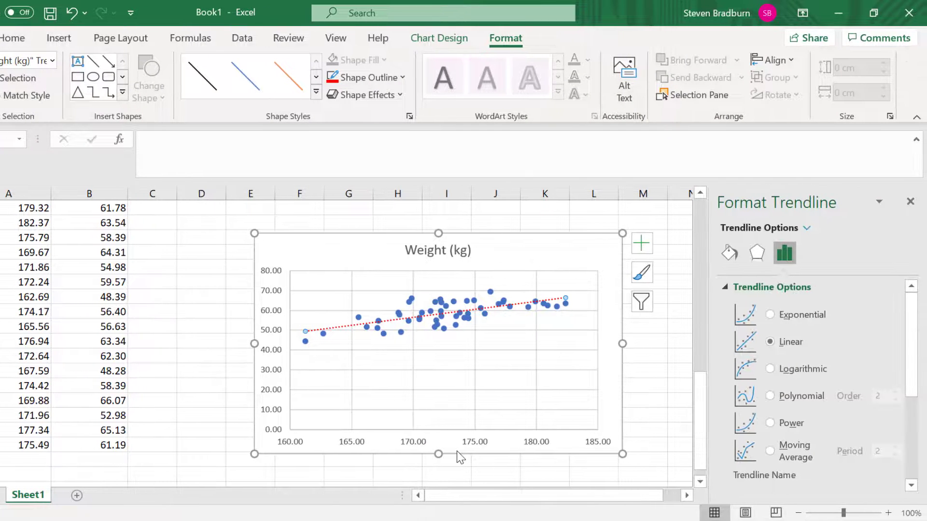
scroll("down", 3)
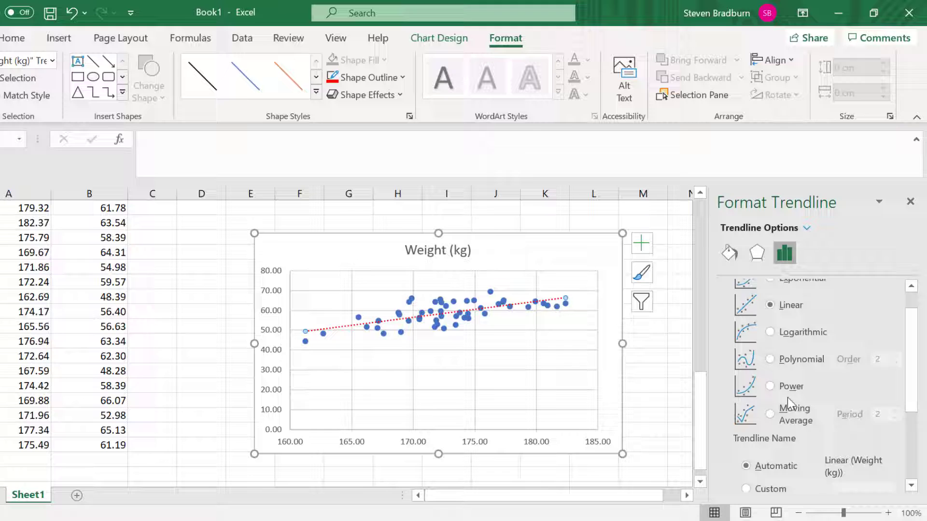
scroll("down", 3)
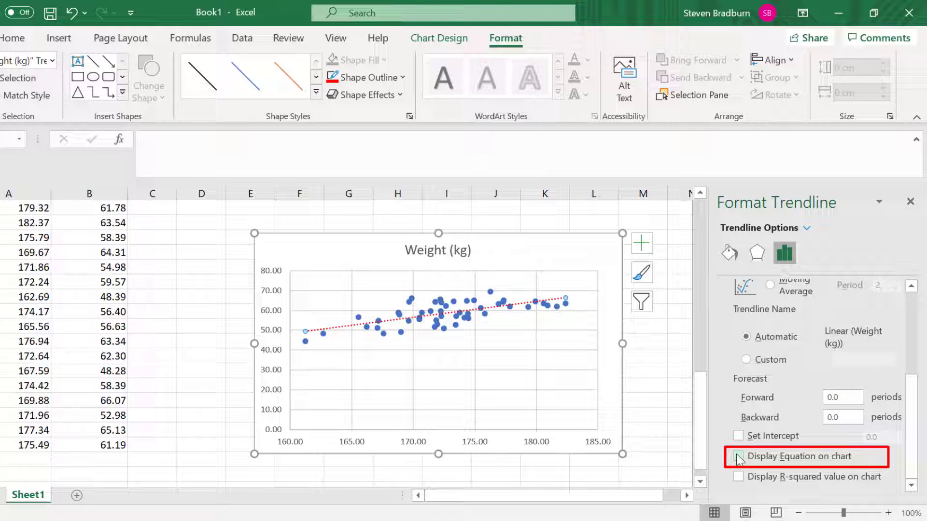
left_click(738, 456)
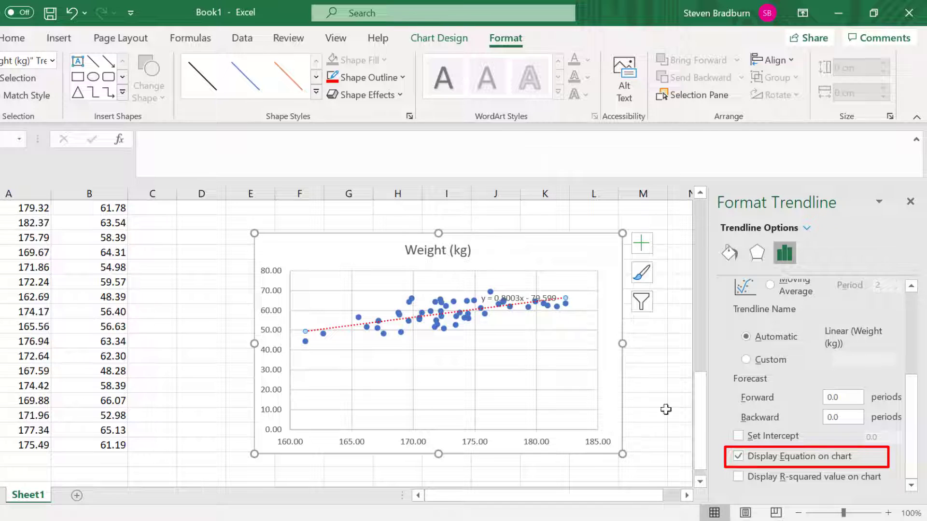
left_click(516, 297)
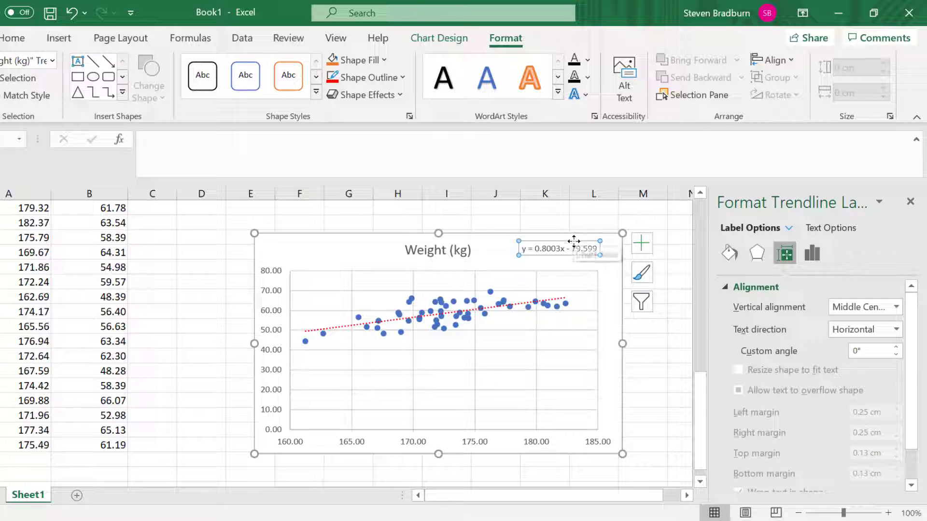
mouse_move(609, 279)
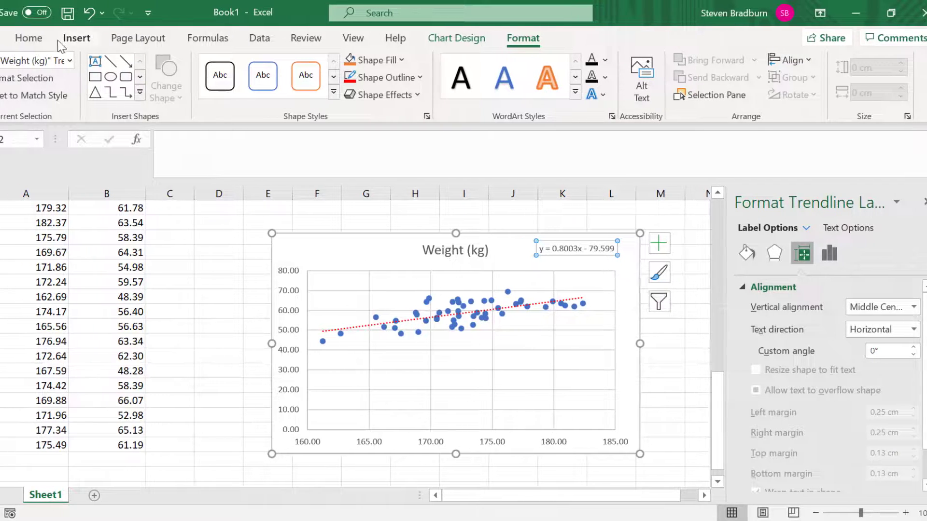
Make the trendline equation label bold and enlarge it to 12 pt
left_click(66, 38)
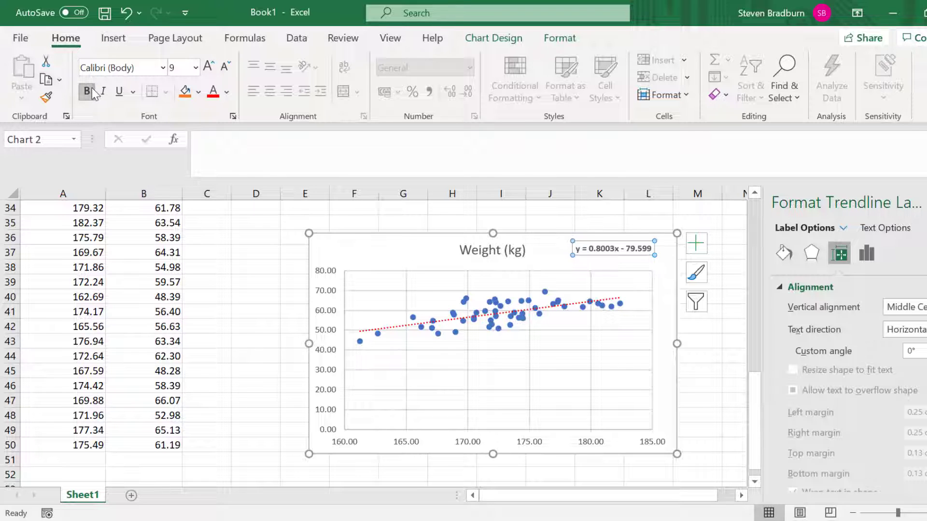
left_click(208, 67)
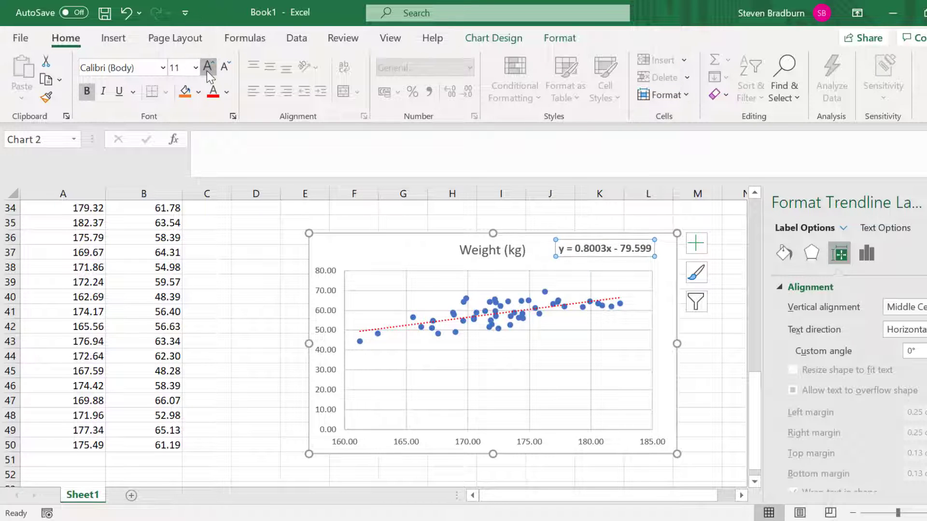
left_click(207, 67)
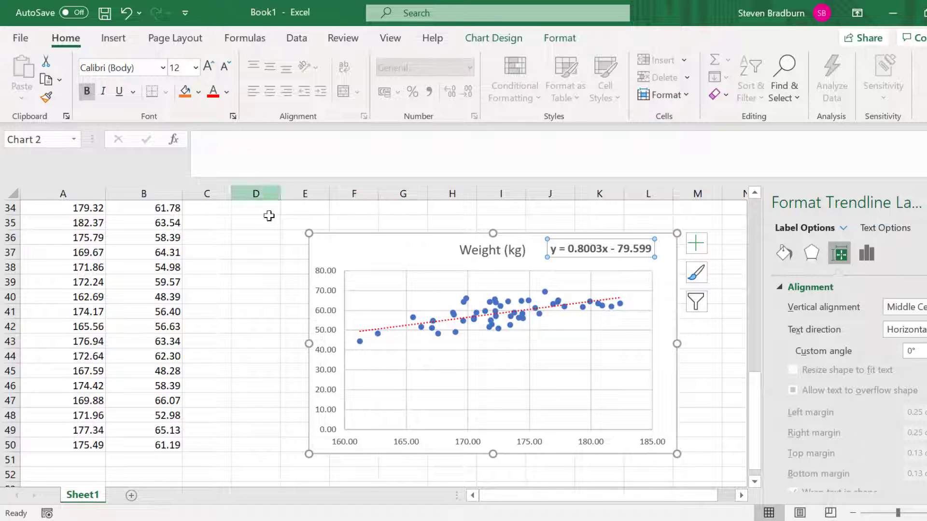
Tick Display R-squared value in Format Trendline to show R² = 0.4322
right_click(405, 331)
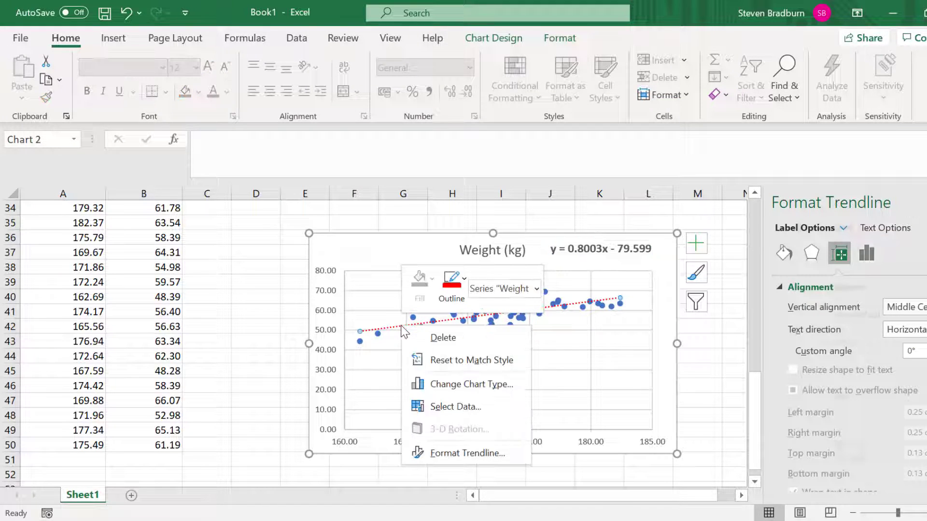
left_click(466, 452)
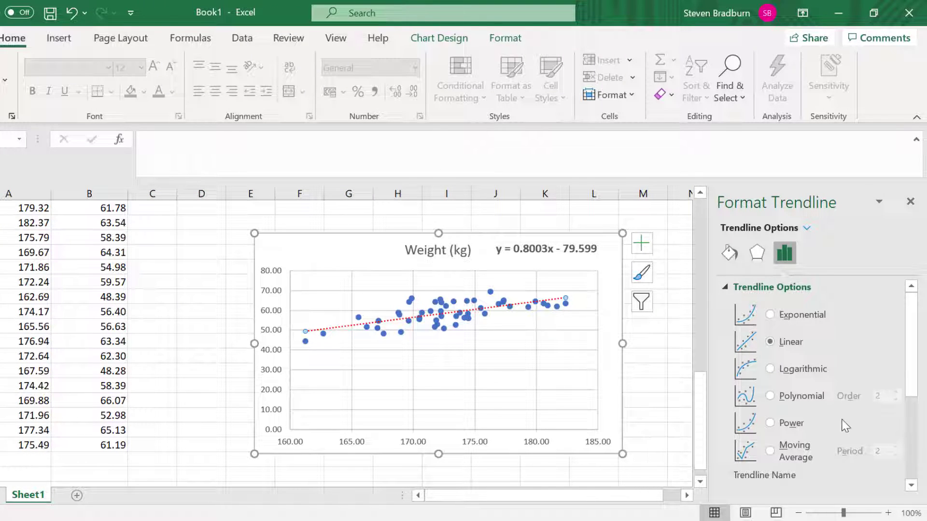
scroll("down", 3)
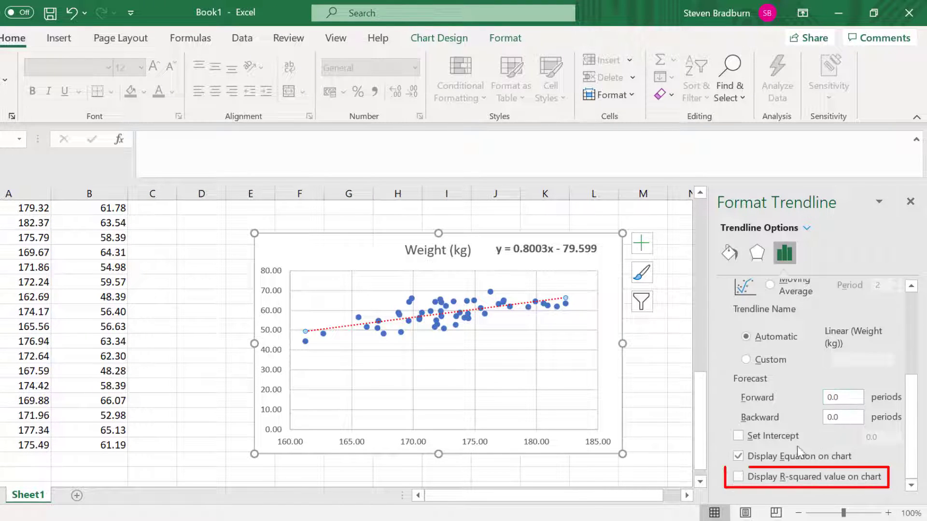
left_click(738, 477)
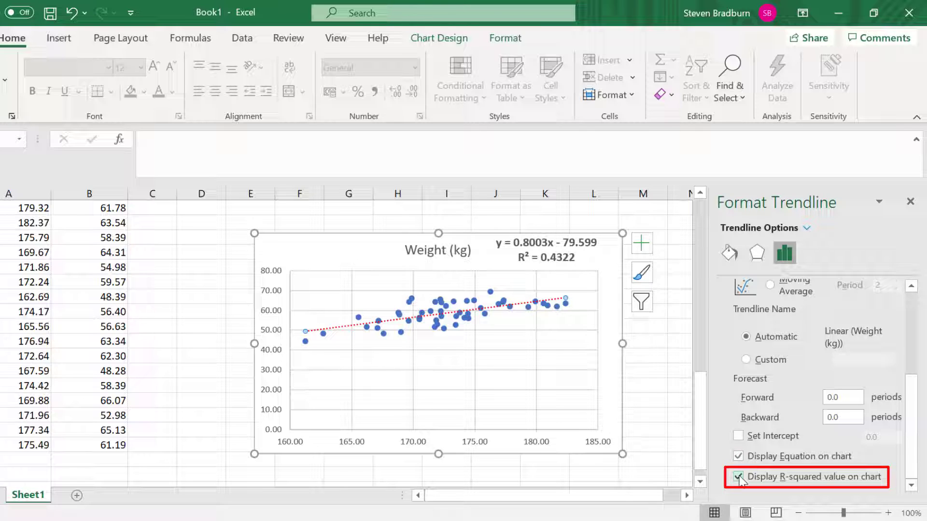